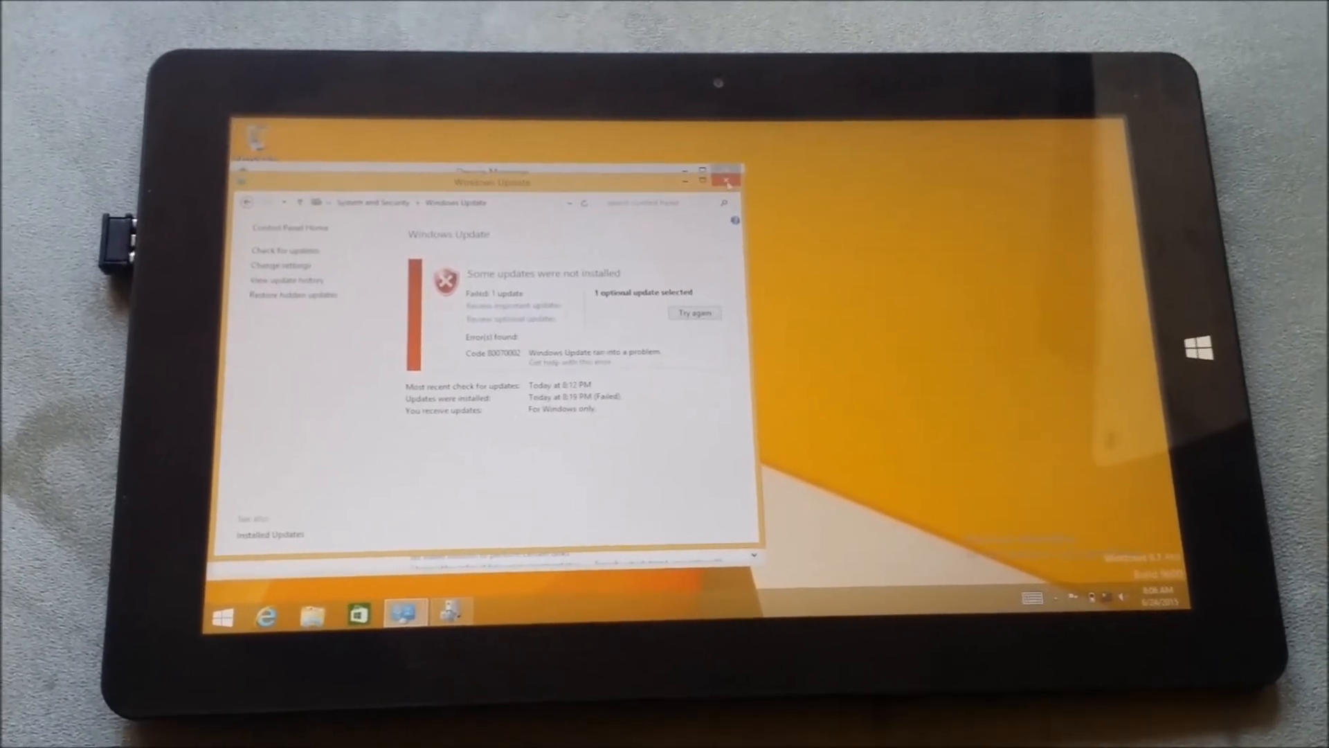
Bring the Device Manager window in front of the Windows Update results.
click(727, 182)
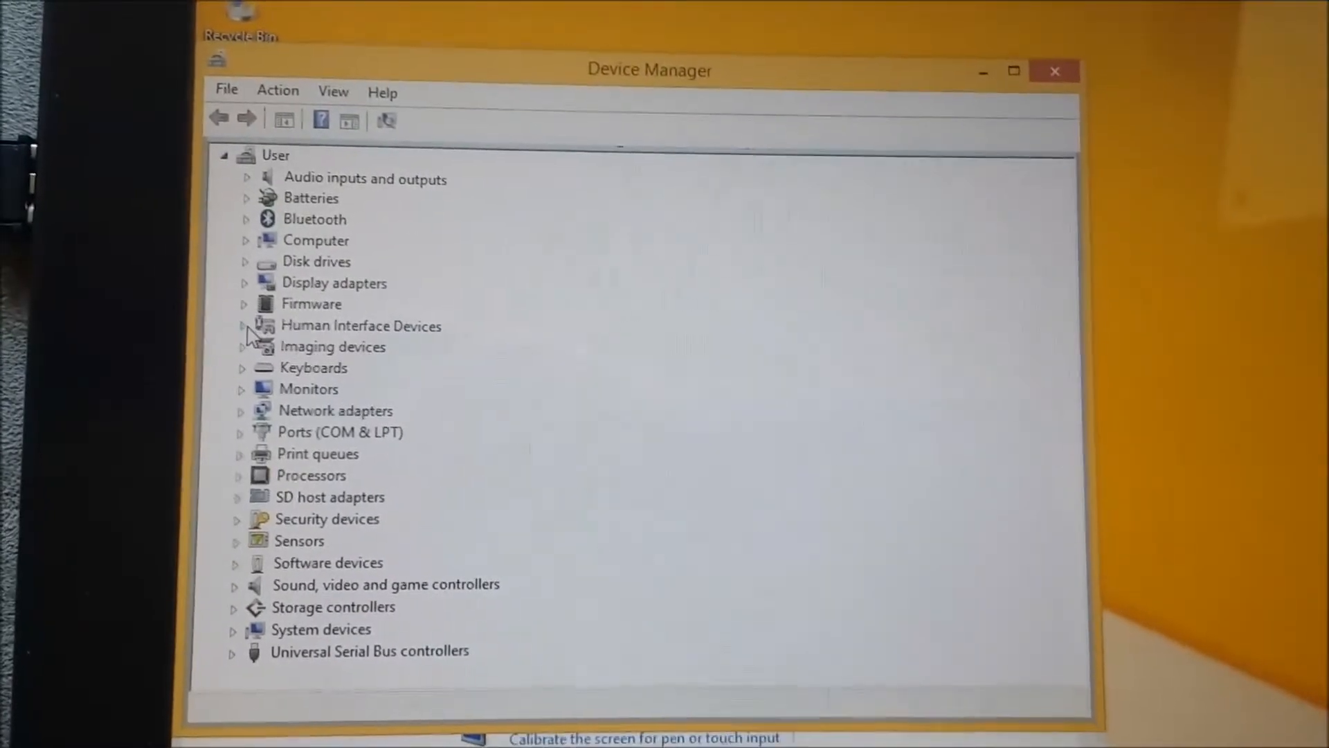
Expand Human Interface Devices and select the KMDF HID Minidriver for Touch I2C Device.
click(245, 324)
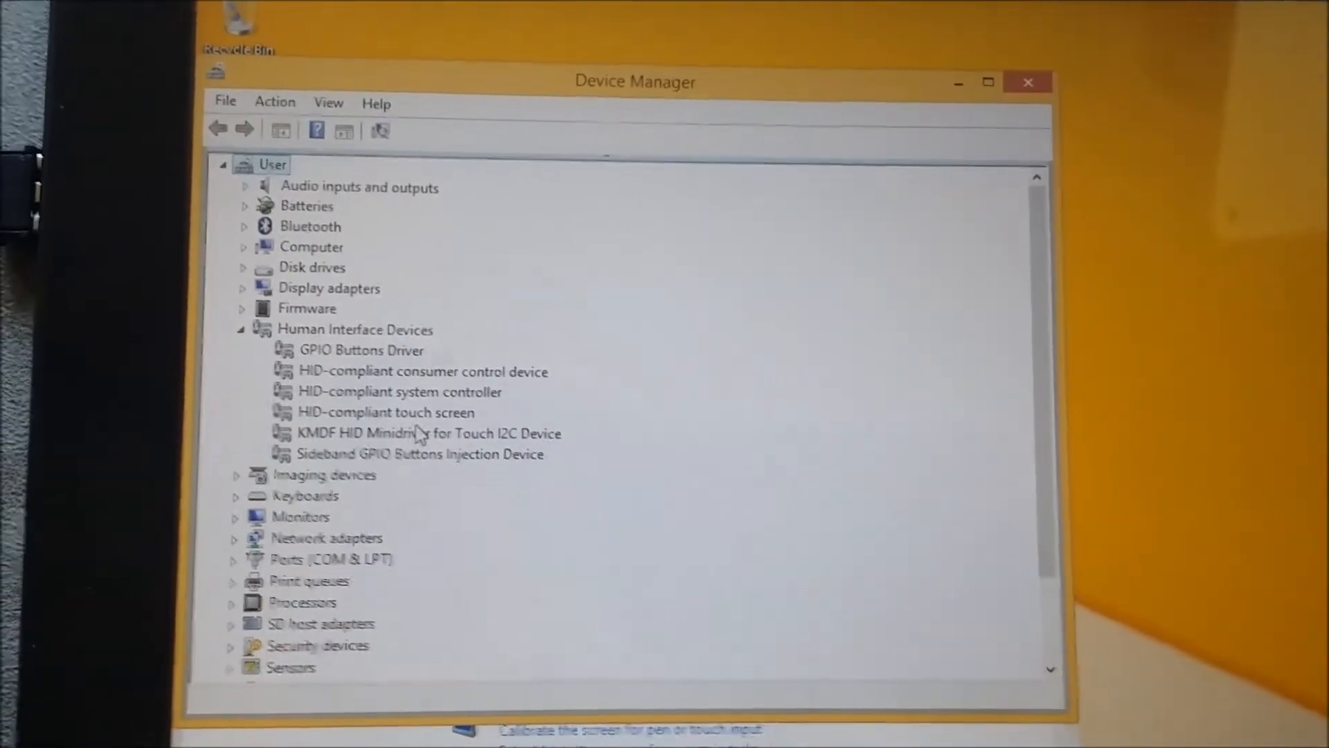
click(428, 434)
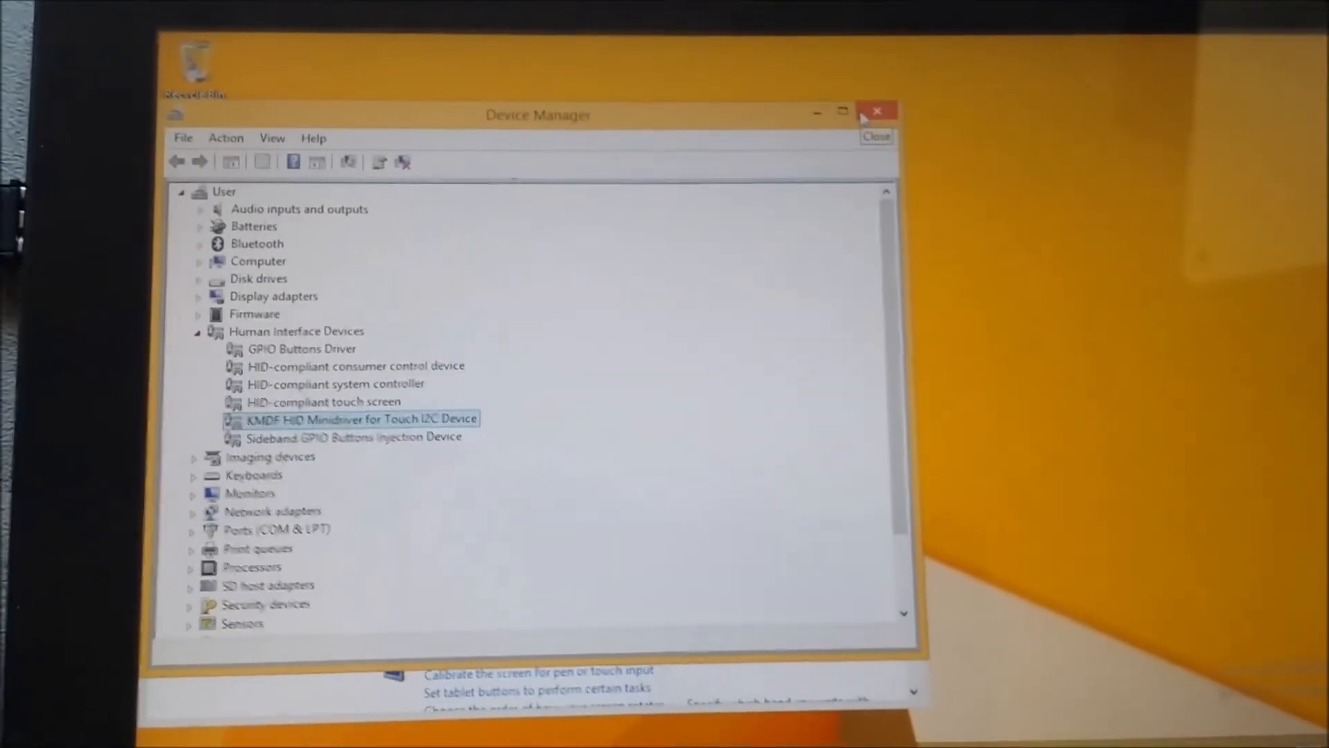
Close Device Manager, launch Calibrate from Tablet PC Settings and tap the first crosshair.
click(878, 111)
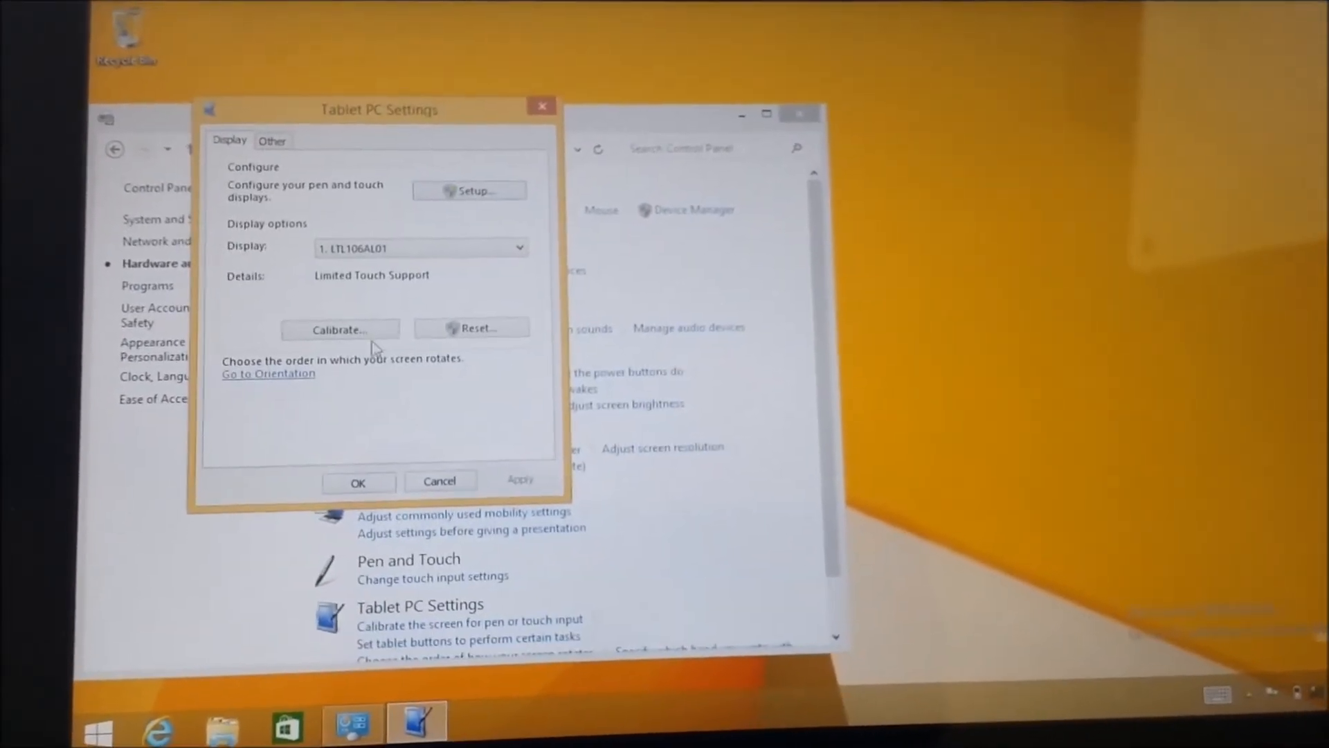
click(339, 329)
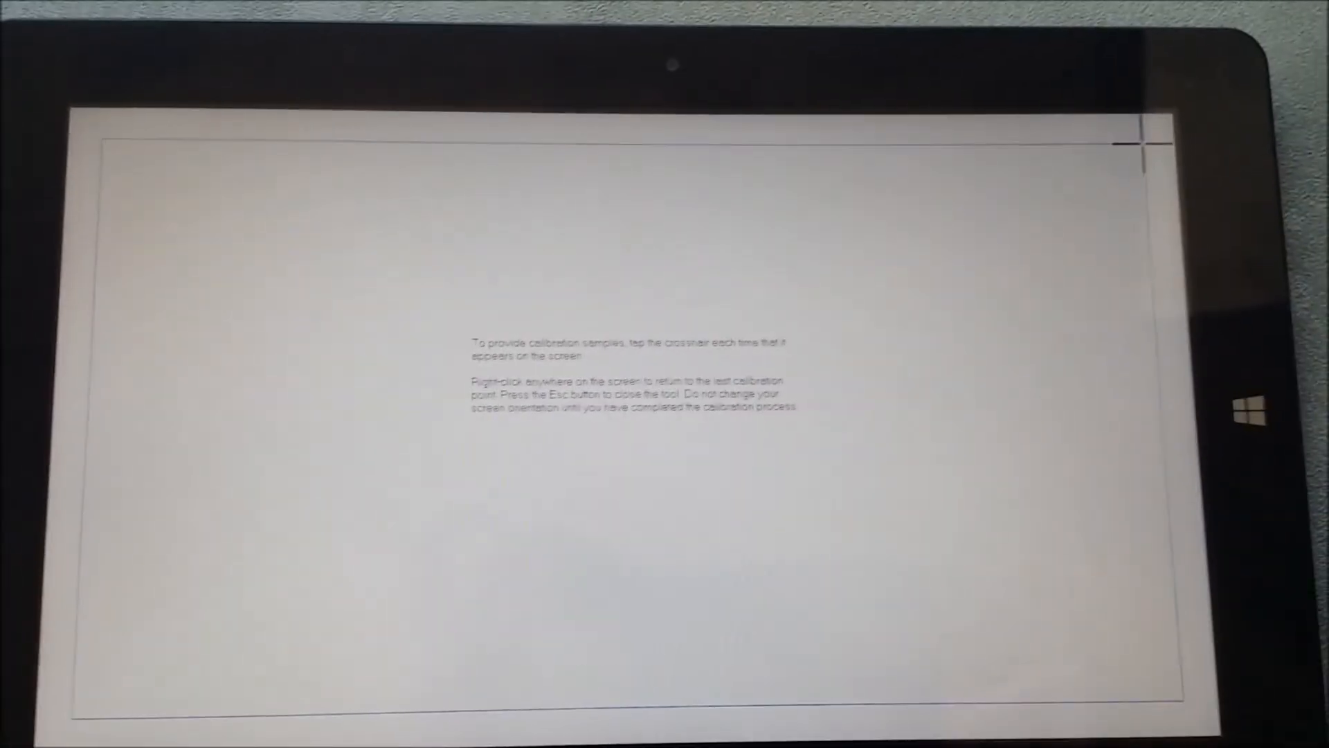
click(1145, 140)
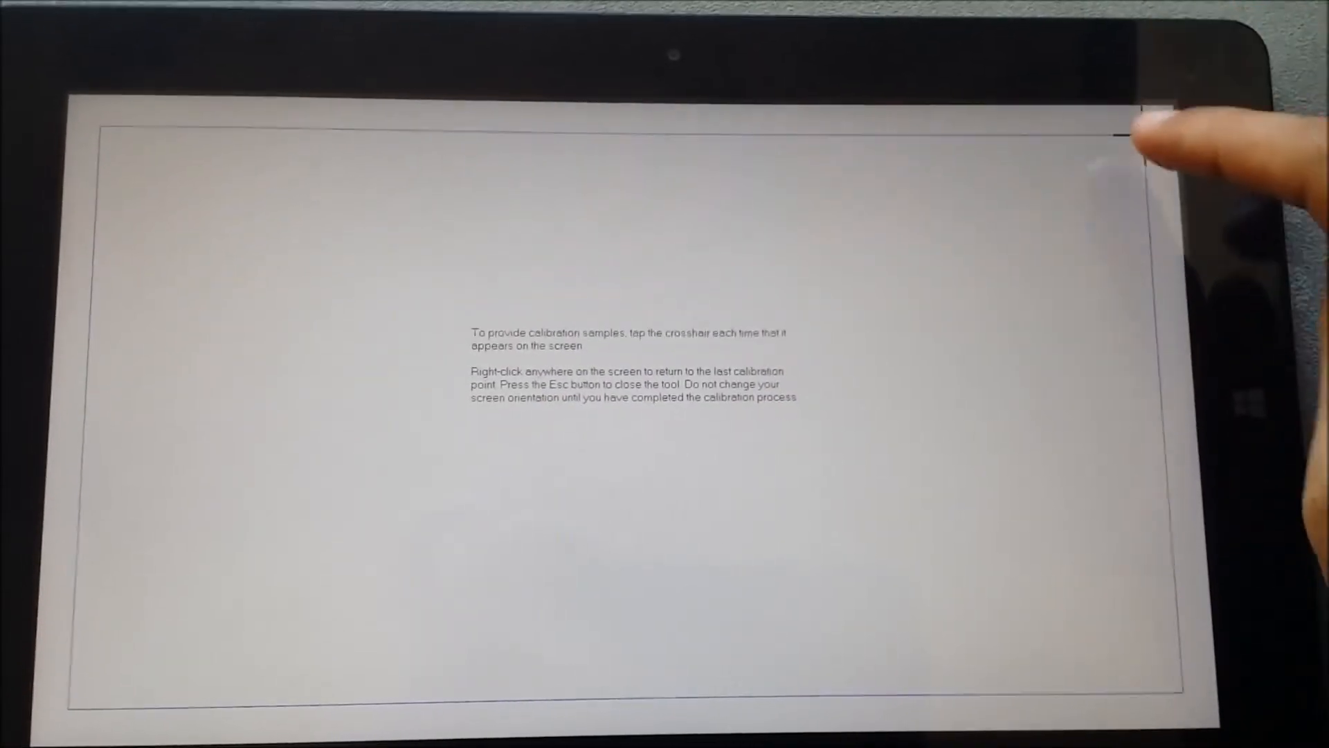